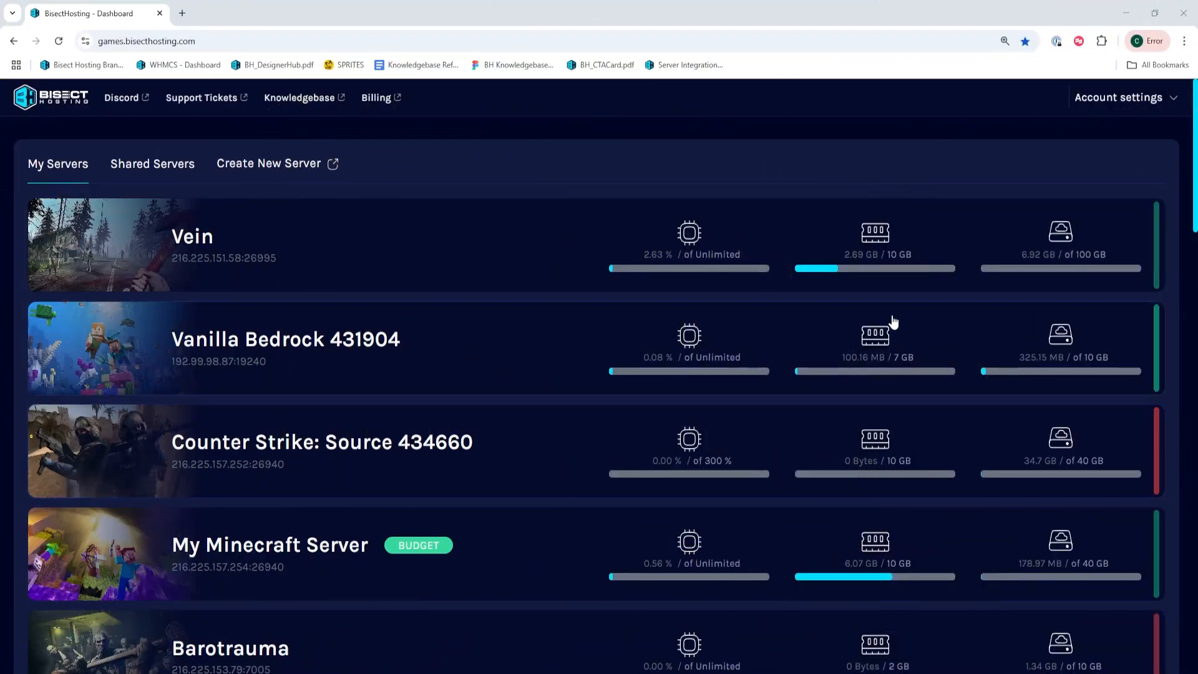
{"action": "mouse_move", "coordinate": [193, 273]}
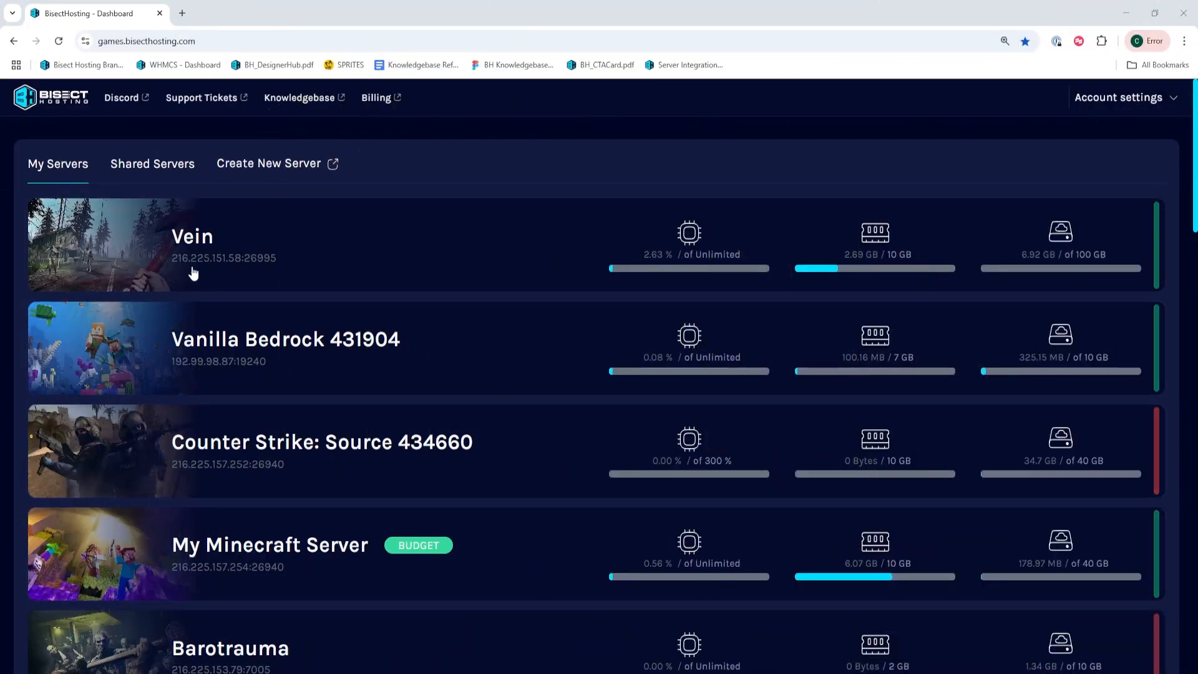
Step: Stop the Vein server from its management page on the dashboard
{"action": "left_click", "coordinate": [191, 245]}
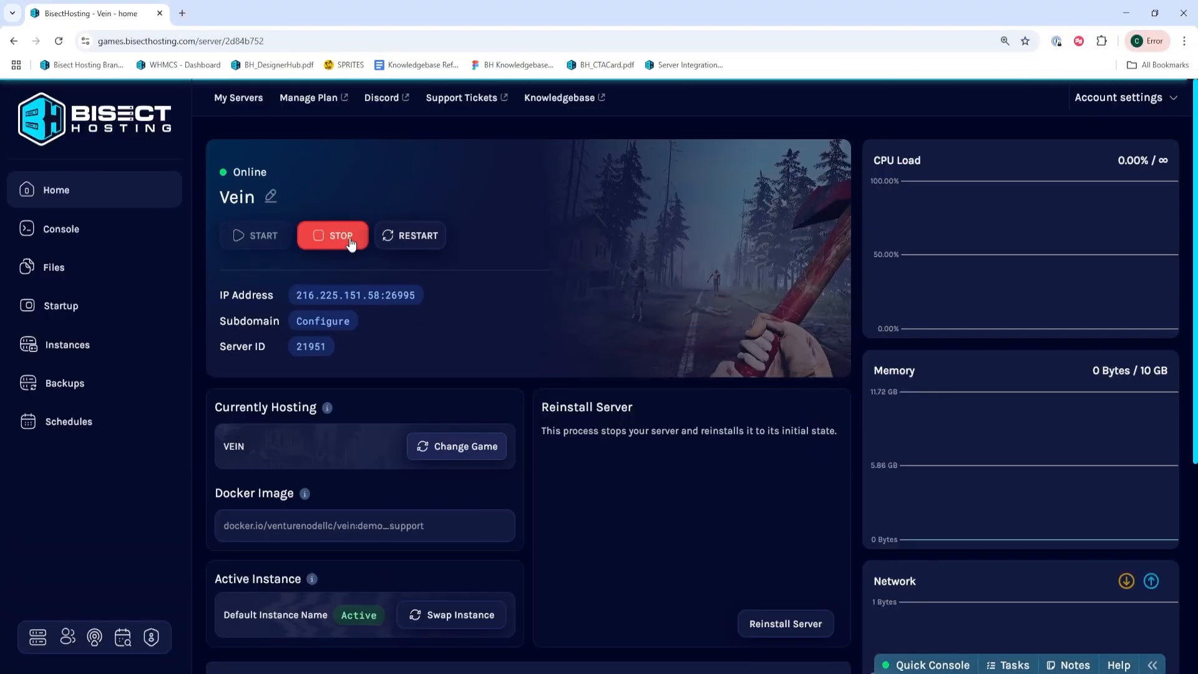
{"action": "left_click", "coordinate": [332, 235]}
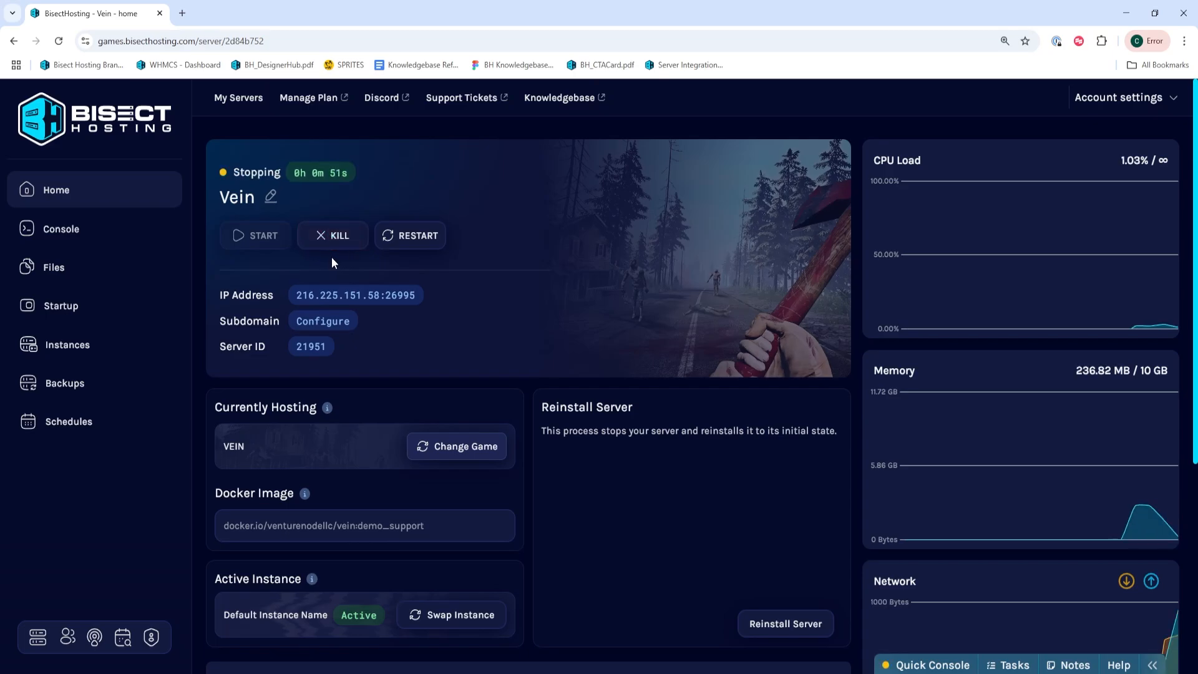
Step: Browse the server files to Vein/Saved/Config/LinuxServer, where Game.ini lives
{"action": "left_click", "coordinate": [54, 267]}
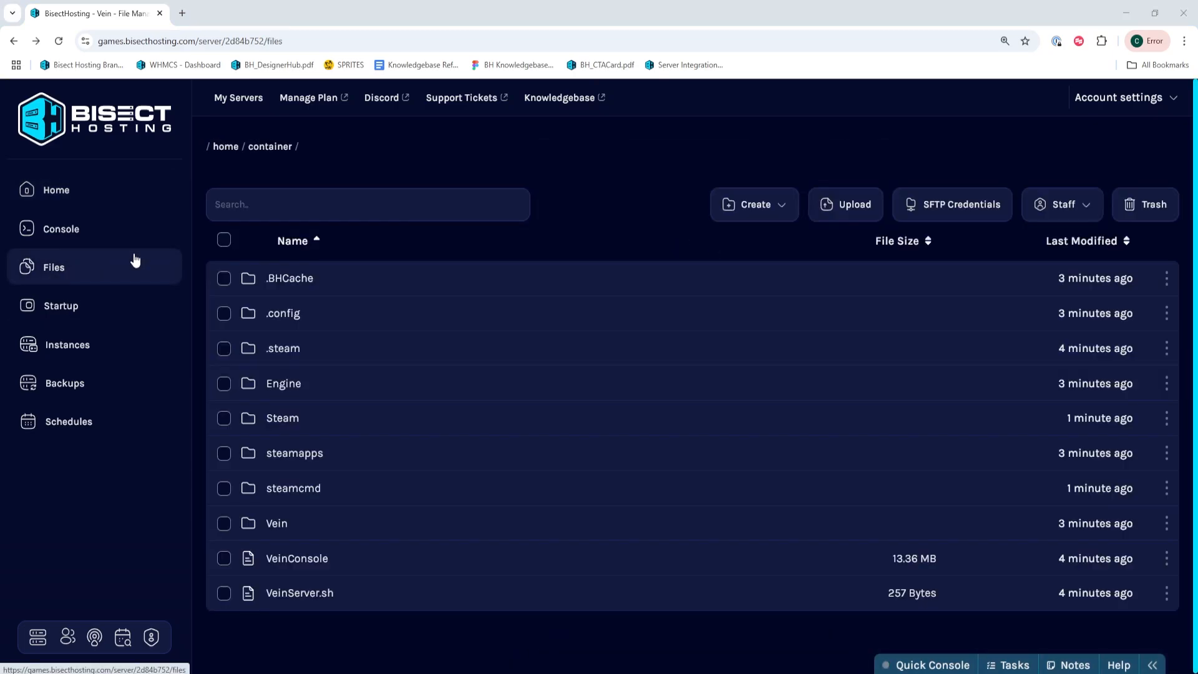
{"action": "left_click", "coordinate": [277, 523]}
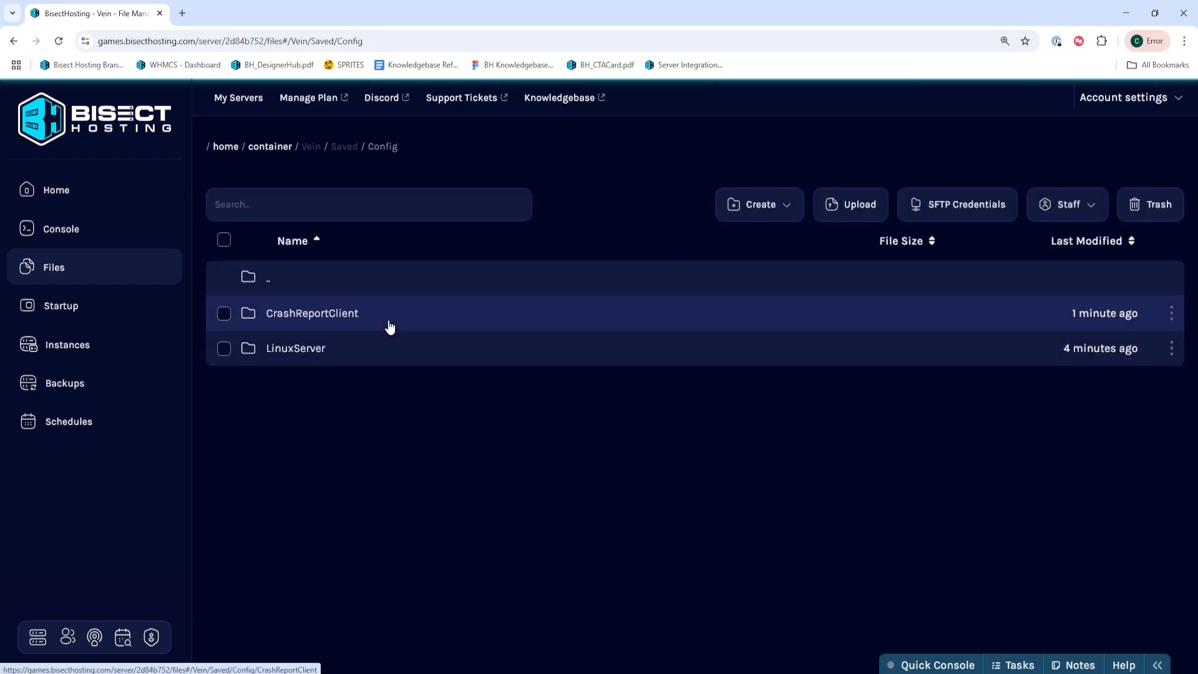
{"action": "left_click", "coordinate": [295, 349]}
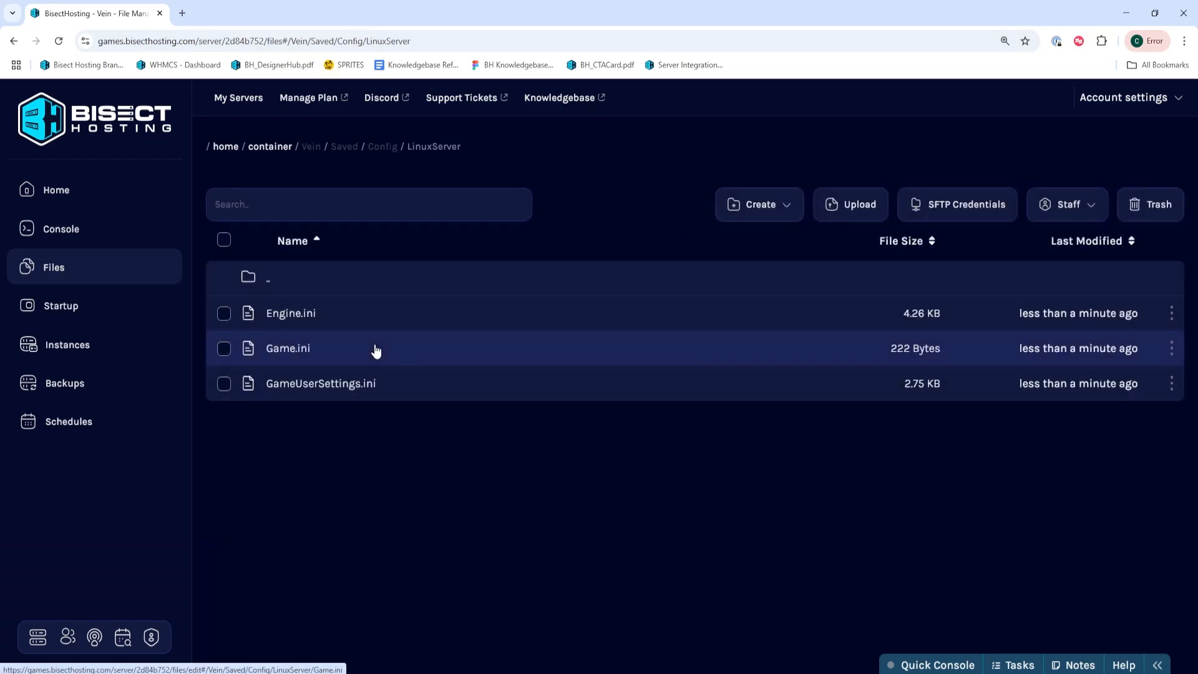
{"action": "mouse_move", "coordinate": [318, 357]}
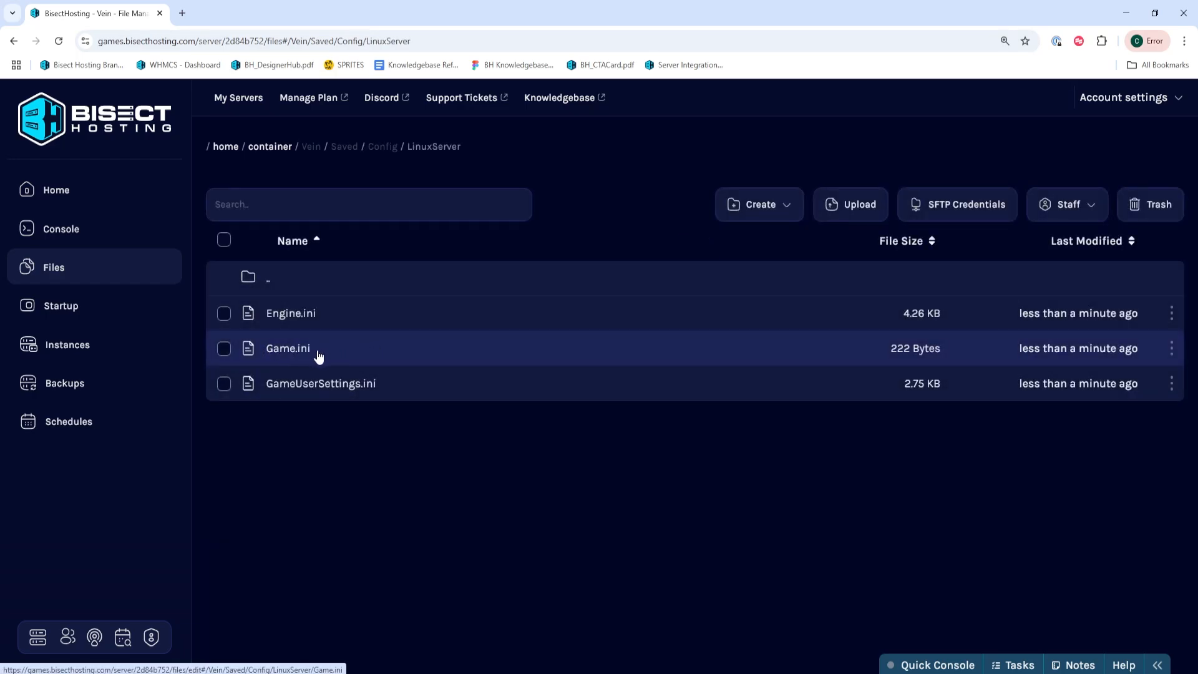
{"action": "left_click", "coordinate": [287, 348]}
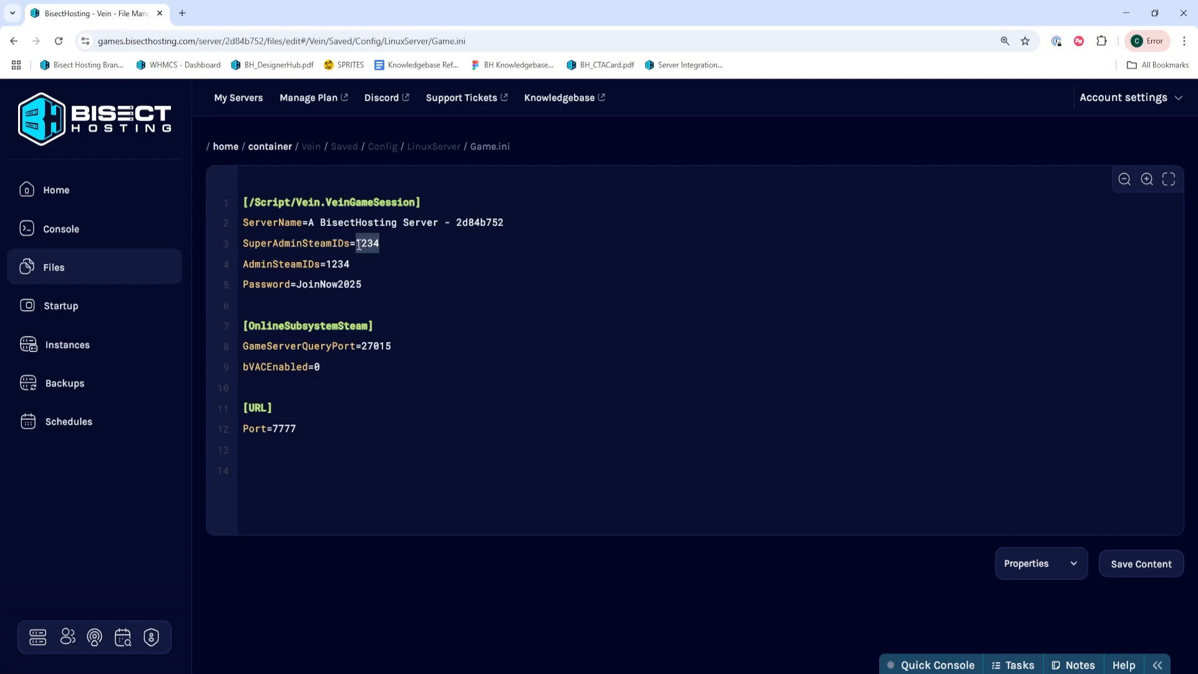
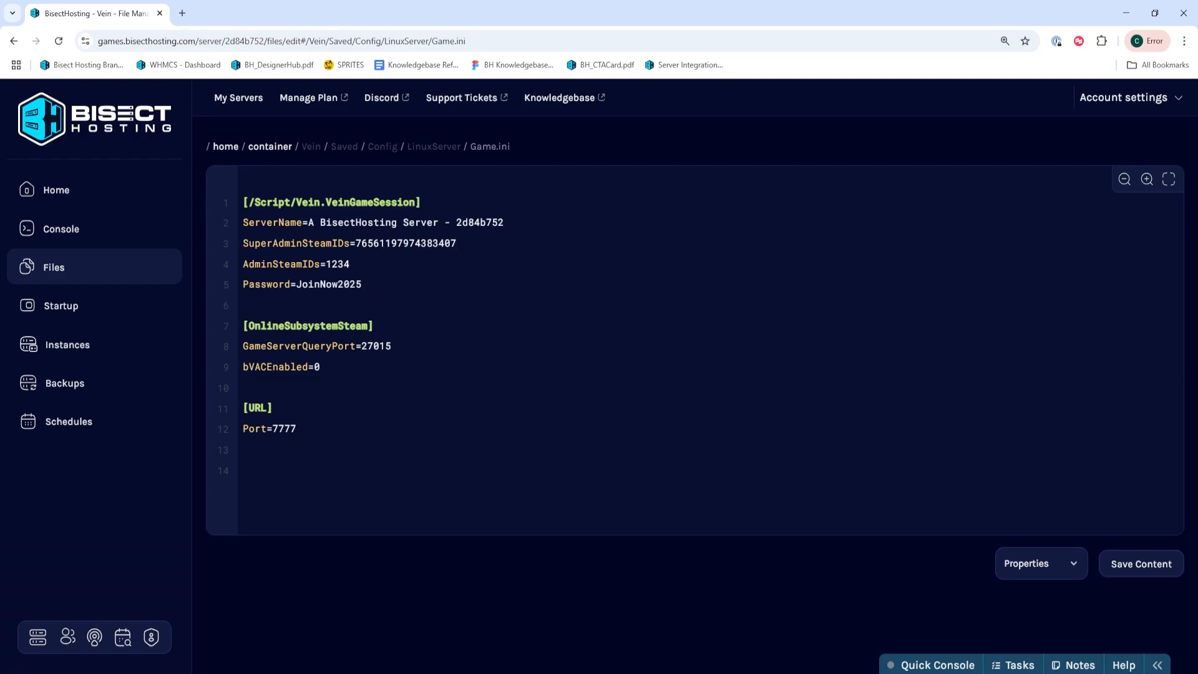
{"action": "mouse_move", "coordinate": [925, 300]}
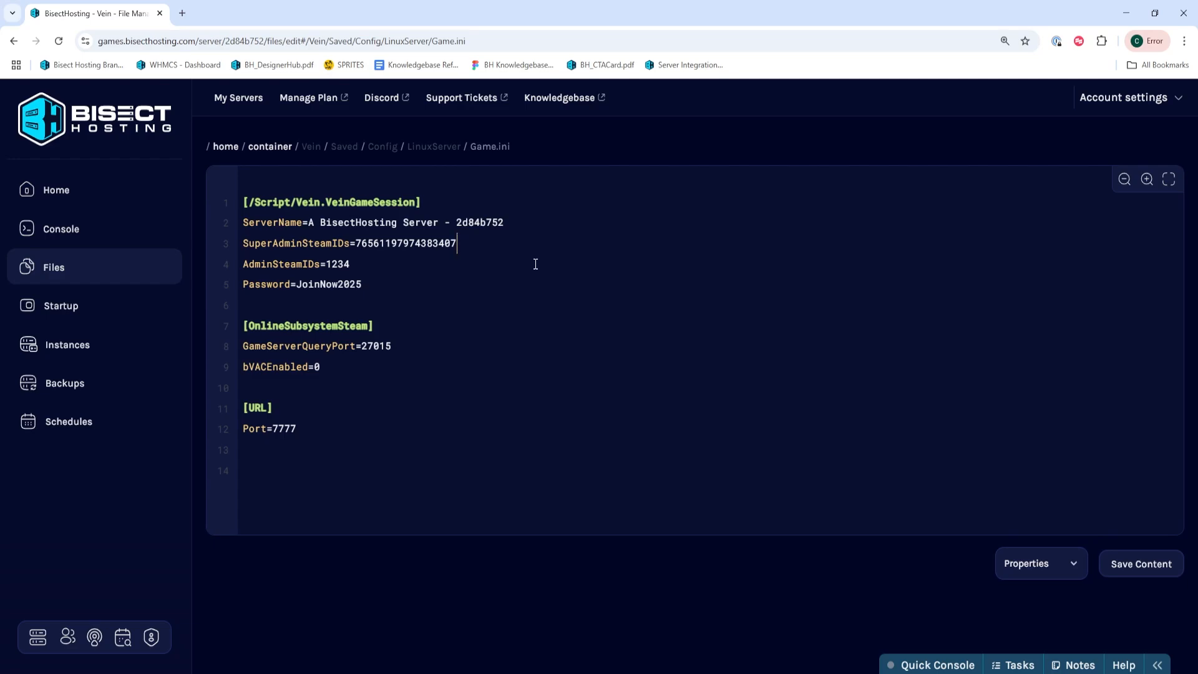
{"action": "mouse_move", "coordinate": [1140, 564]}
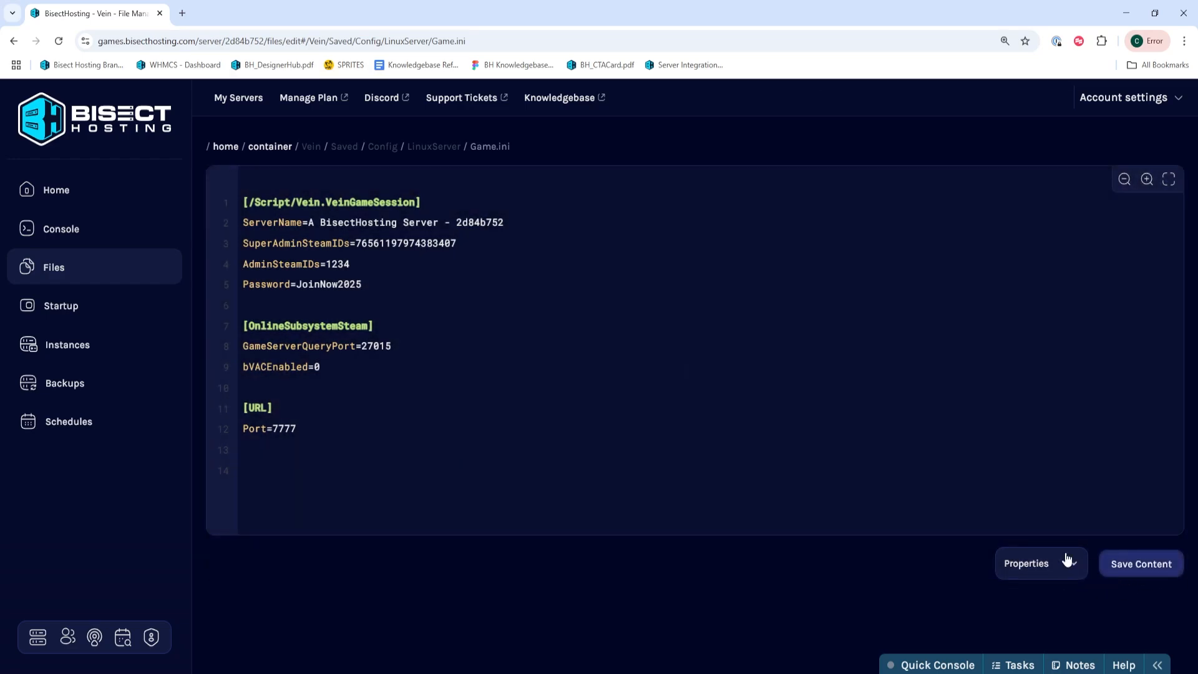
Step: Start the Vein server again from its home page
{"action": "left_click", "coordinate": [55, 190]}
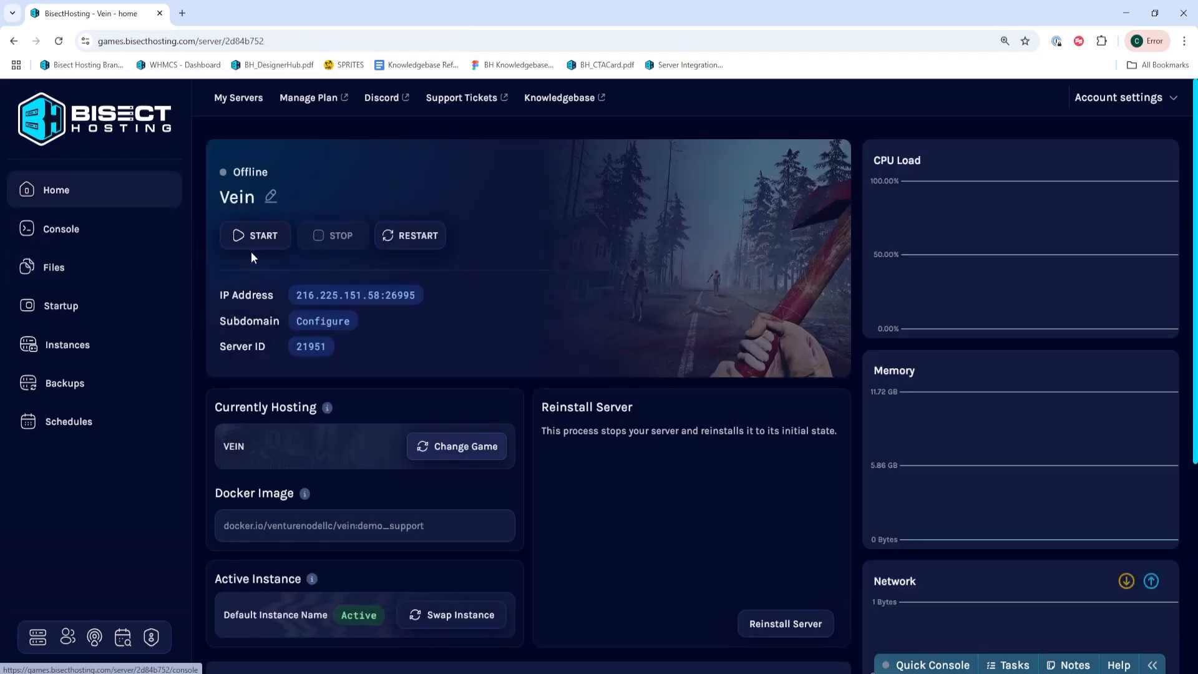
{"action": "left_click", "coordinate": [255, 236]}
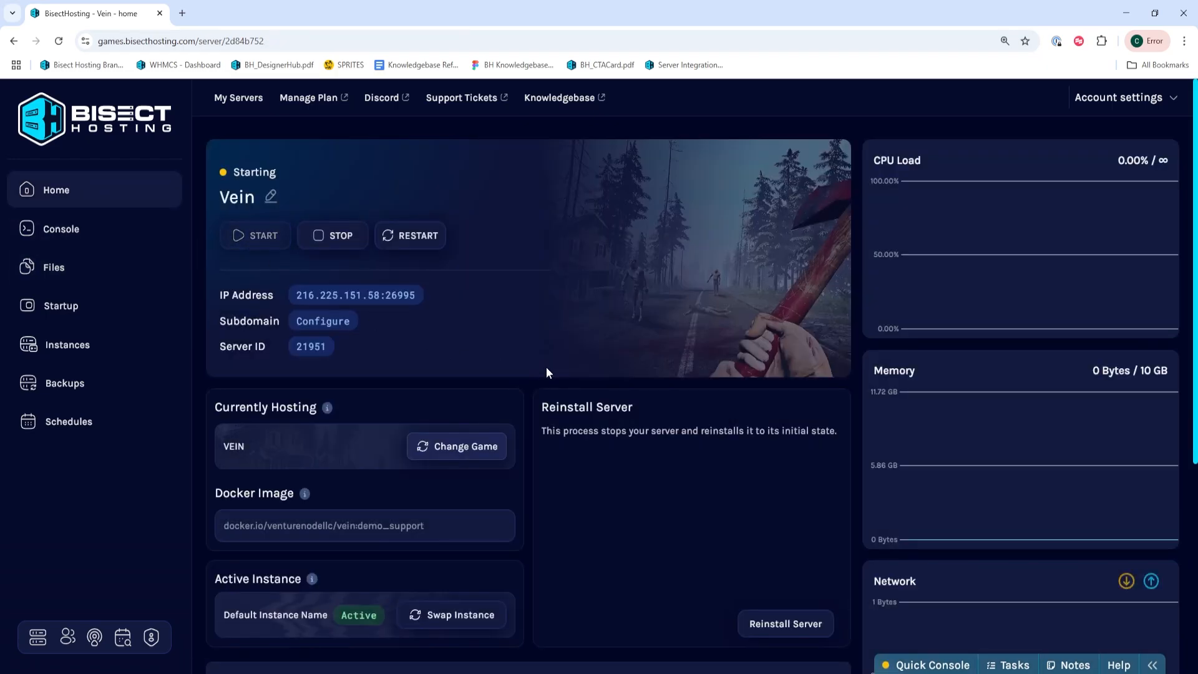